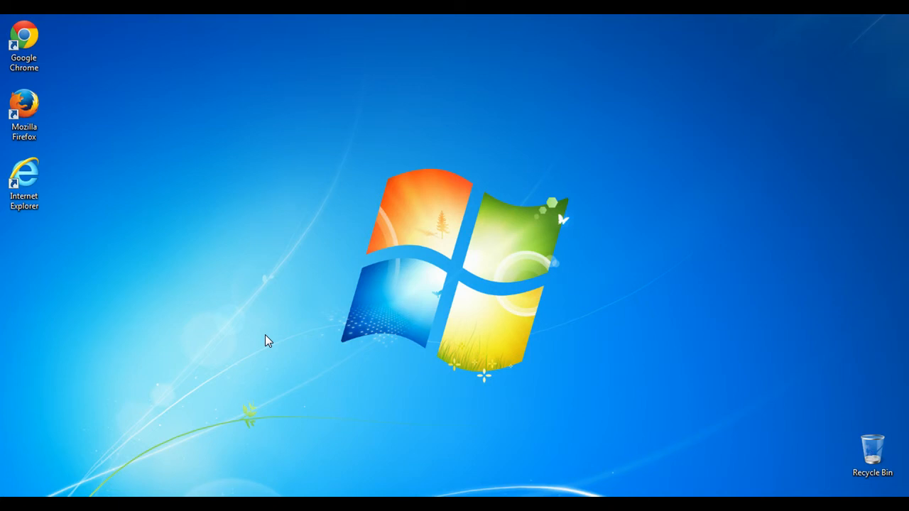
Search the Start menu for "updates" to find the Windows Update entry
click(14, 505)
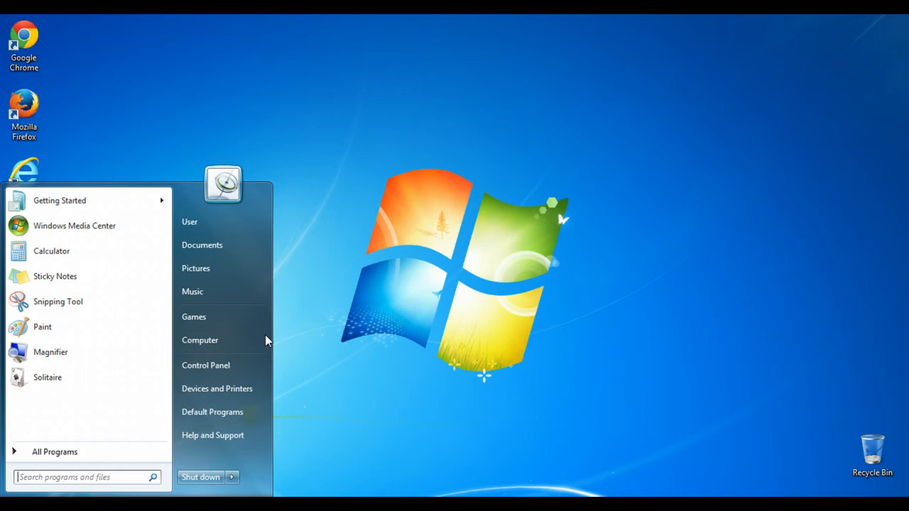
text(update)
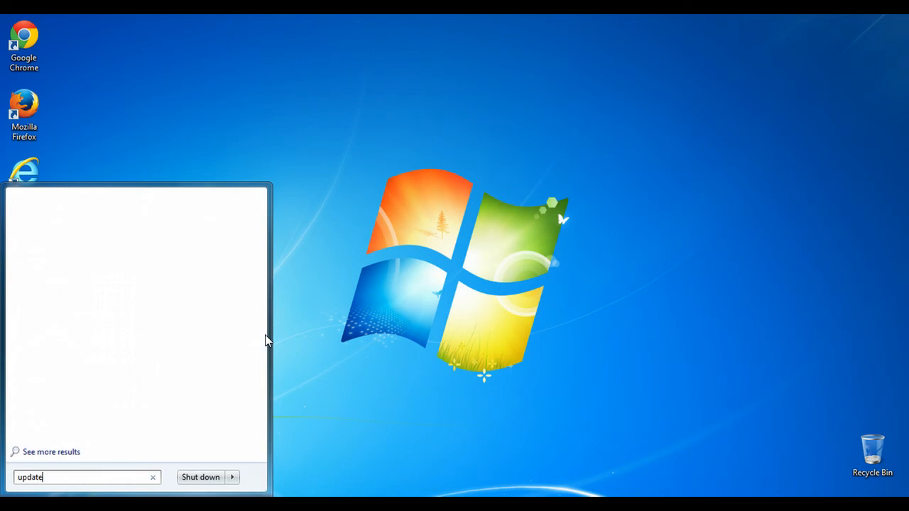
text(s)
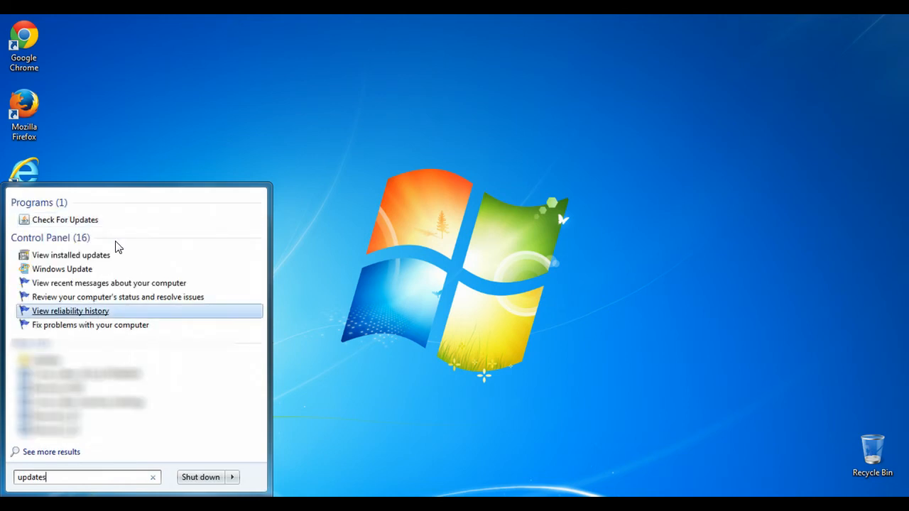
mouse_move(61, 268)
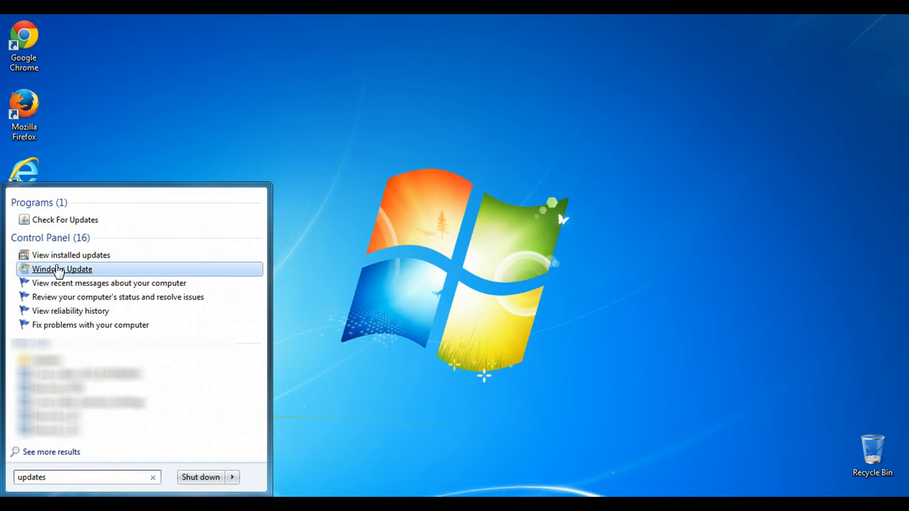
Go to the Windows Update status page, which reports Windows is up to date
click(62, 268)
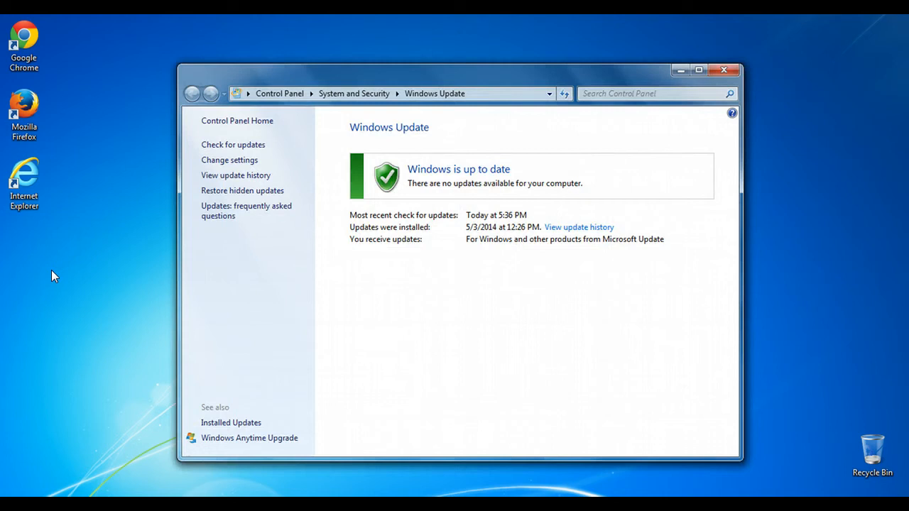
mouse_move(388, 282)
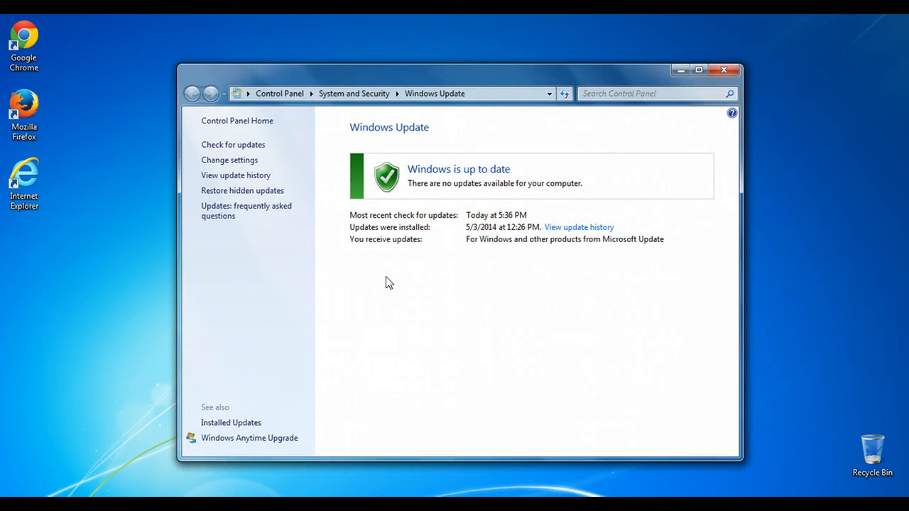
mouse_move(382, 279)
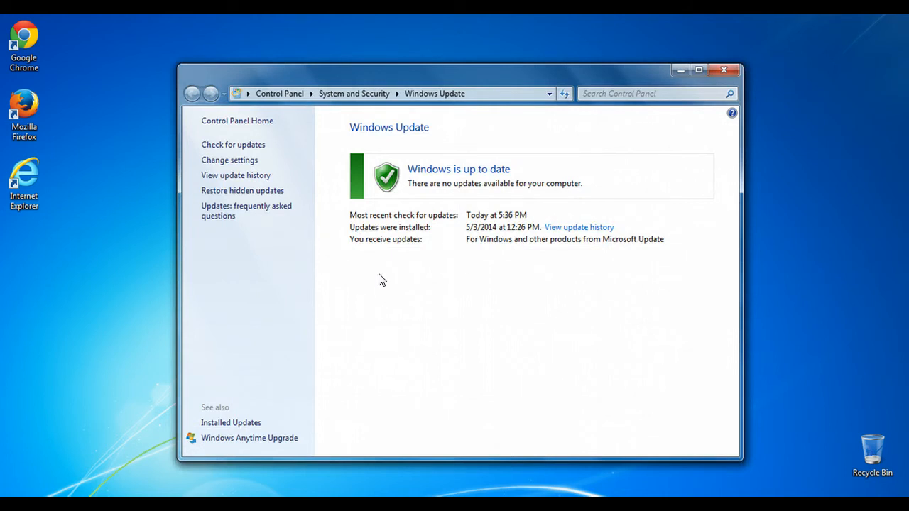
mouse_move(349, 213)
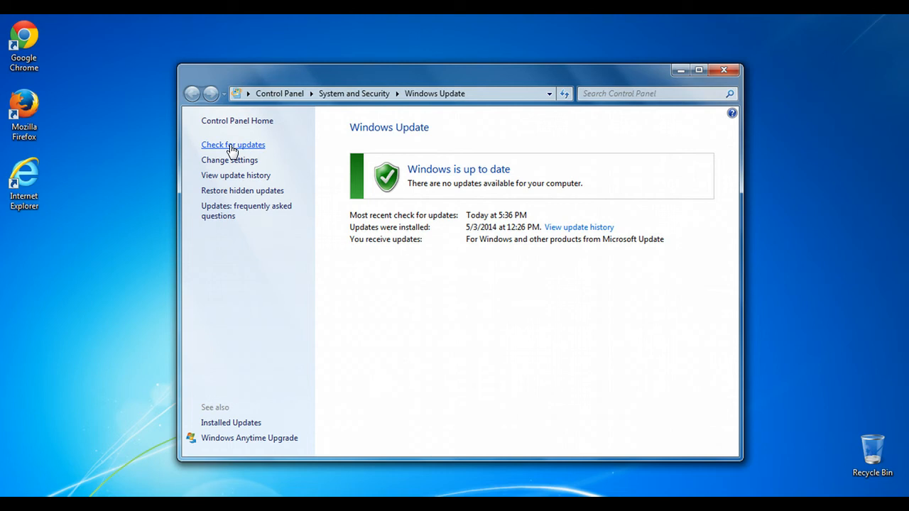
mouse_move(229, 160)
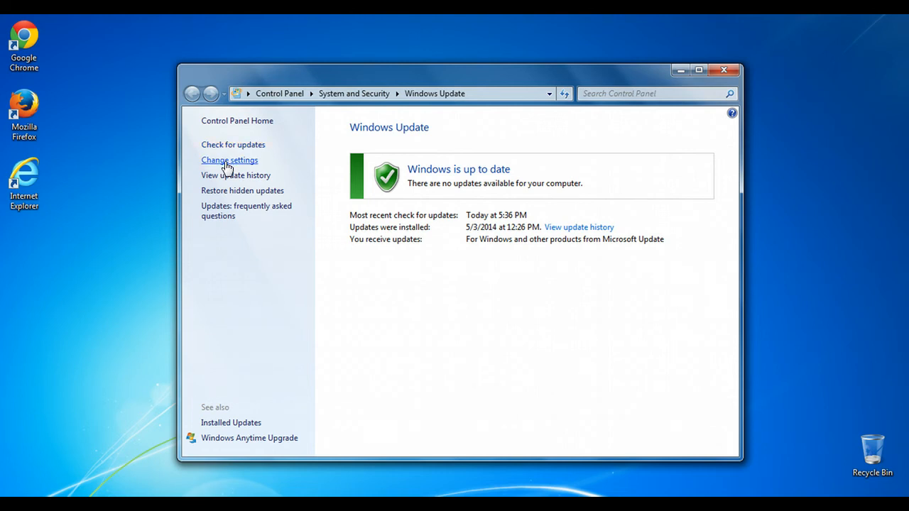
Set important updates to Install updates automatically (recommended) in Change settings
click(229, 159)
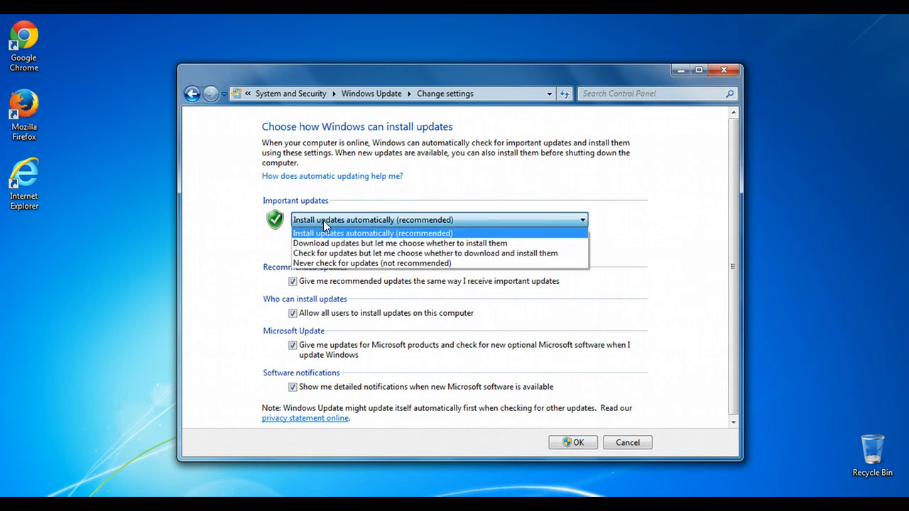
mouse_move(318, 243)
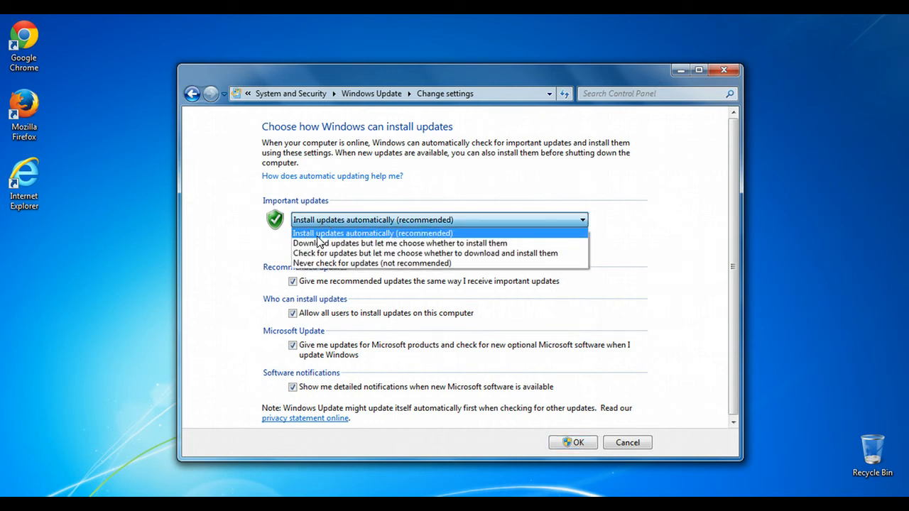
mouse_move(348, 237)
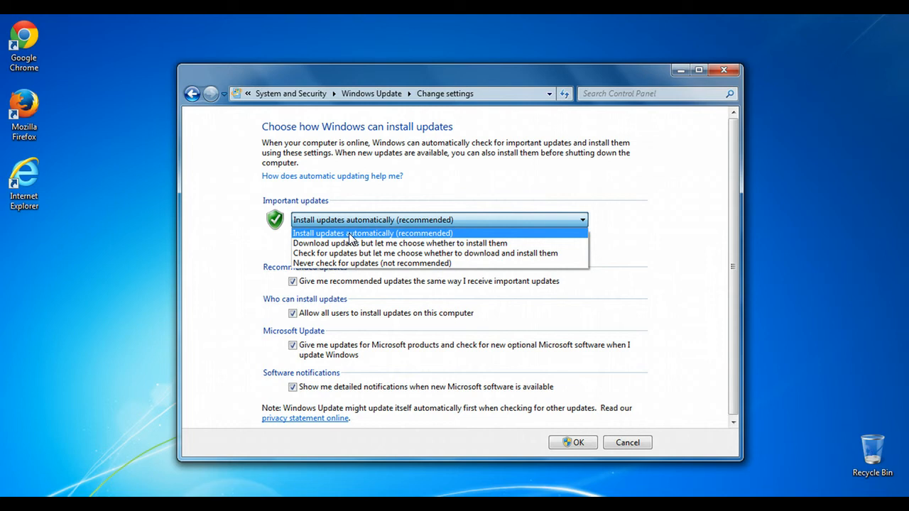
mouse_move(330, 253)
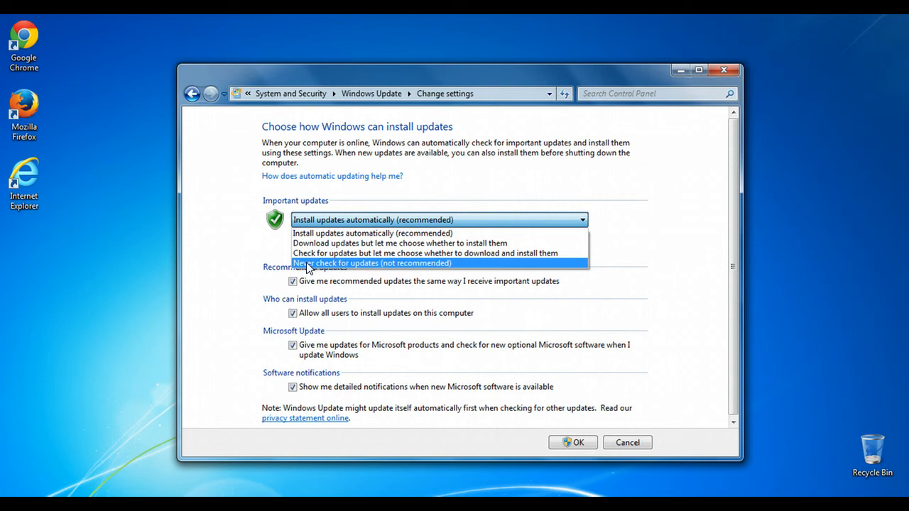
mouse_move(316, 238)
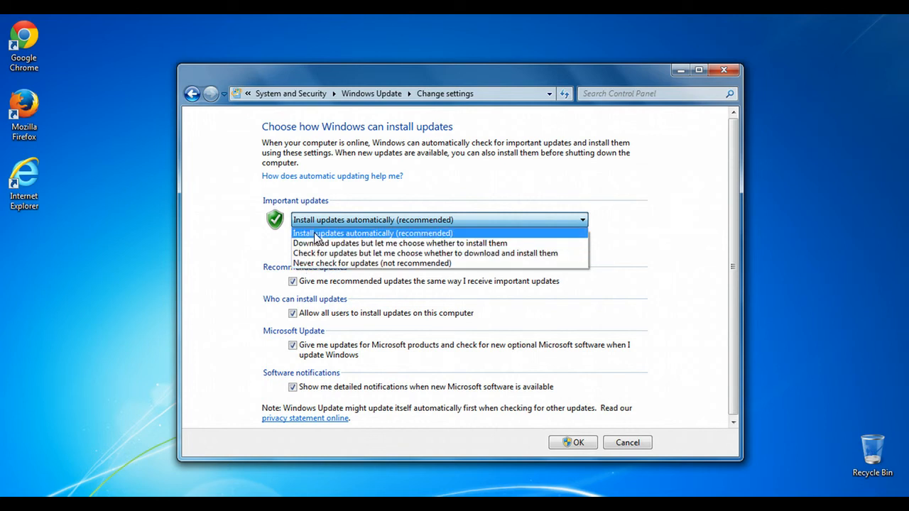
click(372, 233)
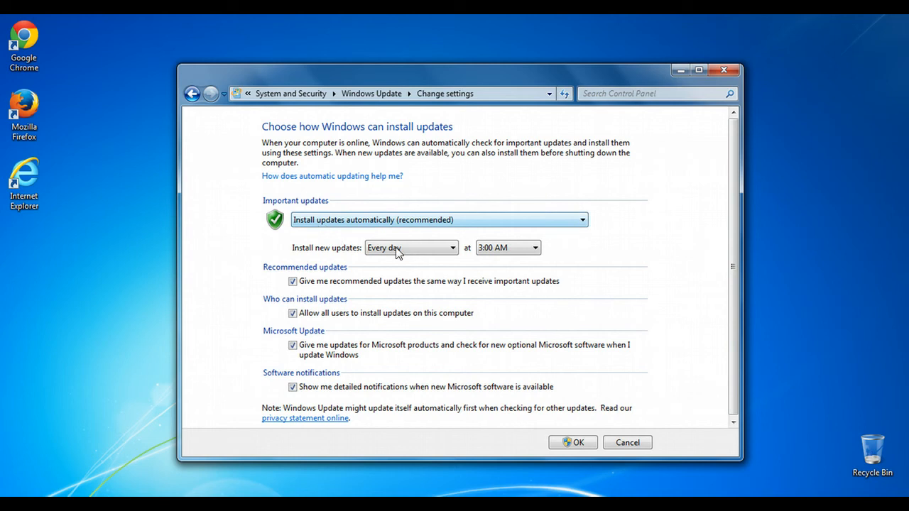
Show the day-of-week choices for when new updates install
click(410, 247)
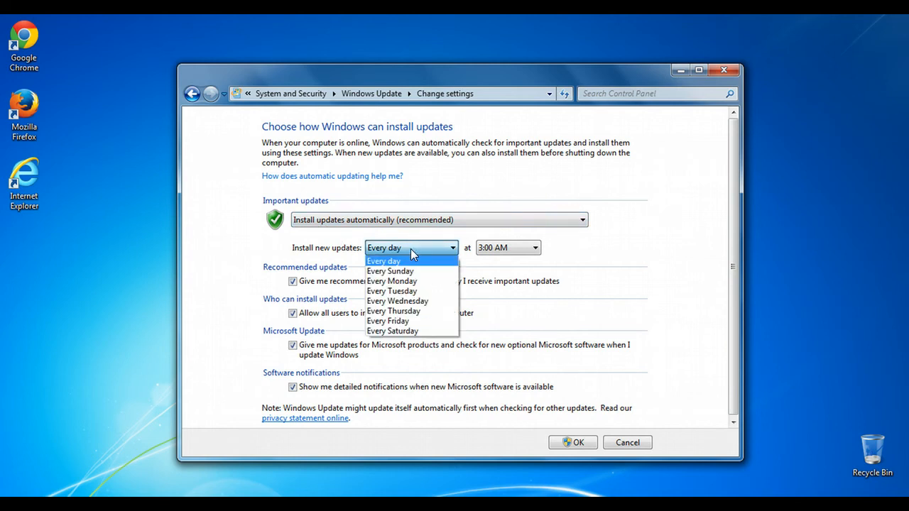
mouse_move(396, 265)
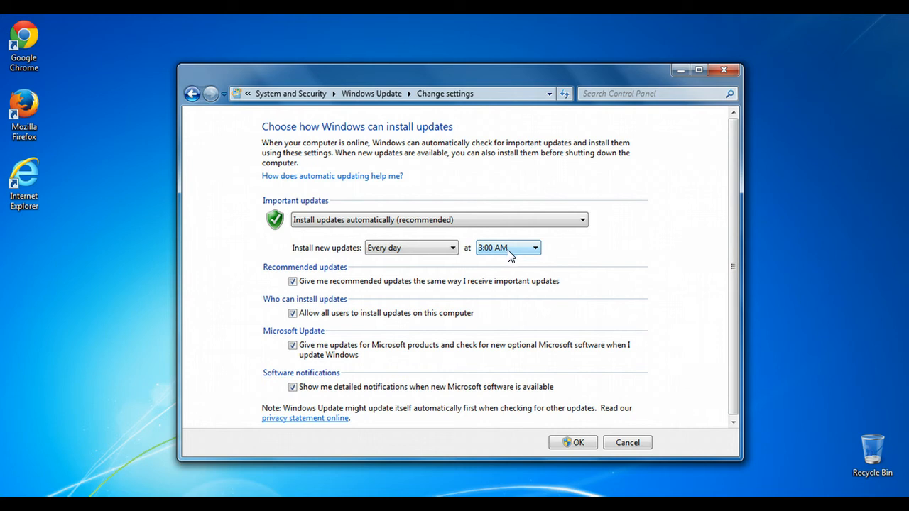
mouse_move(440, 300)
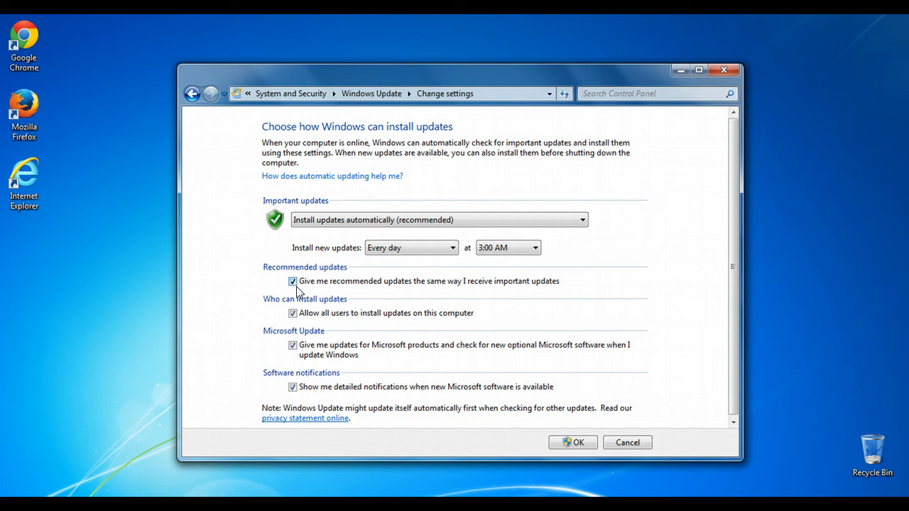
mouse_move(403, 294)
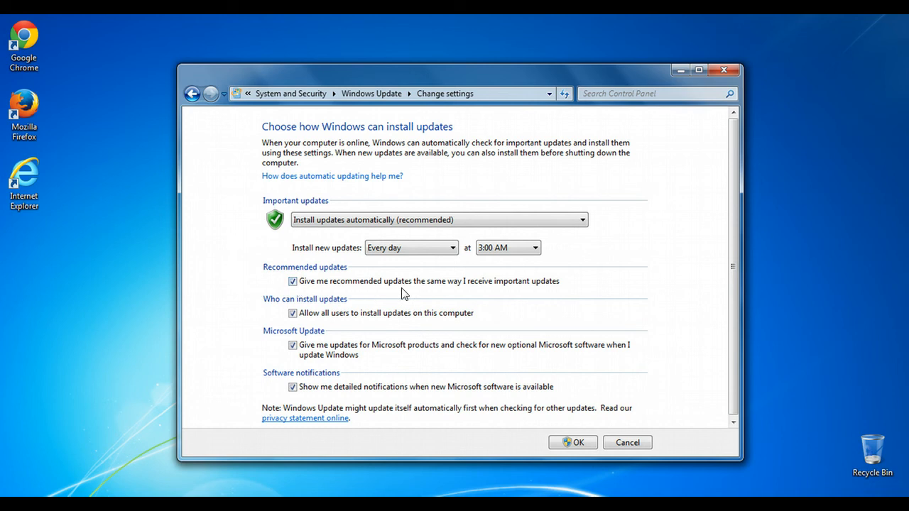
mouse_move(303, 288)
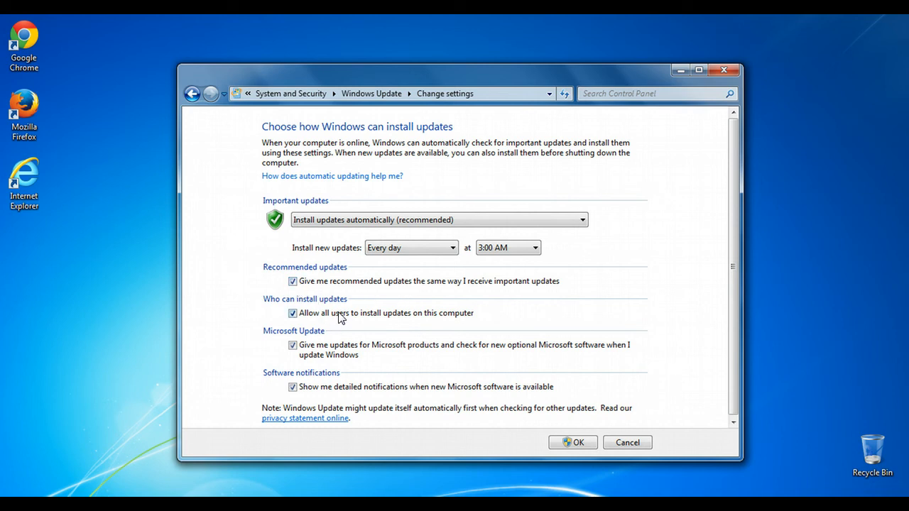
mouse_move(305, 320)
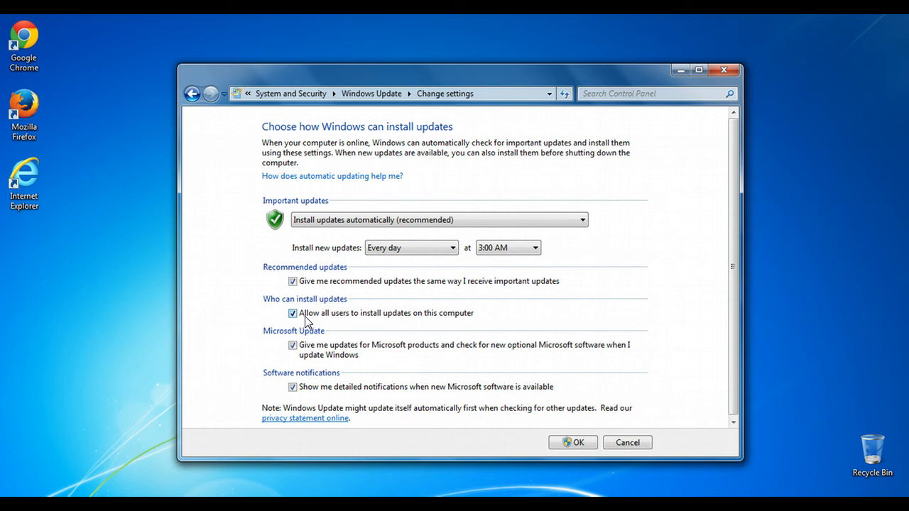
mouse_move(301, 320)
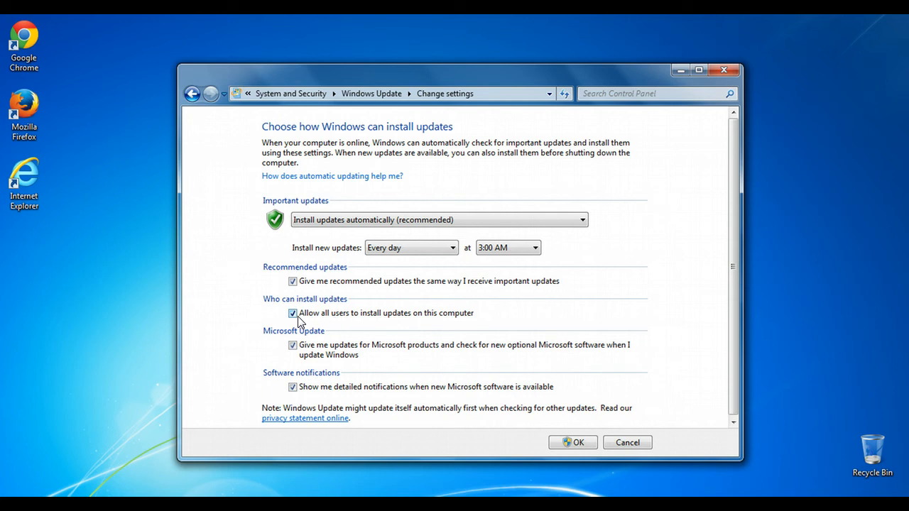
mouse_move(312, 321)
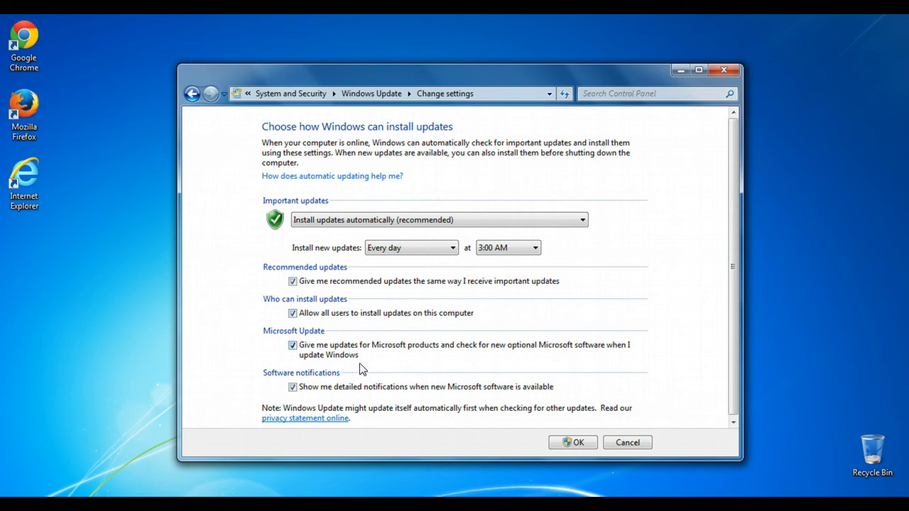
mouse_move(365, 364)
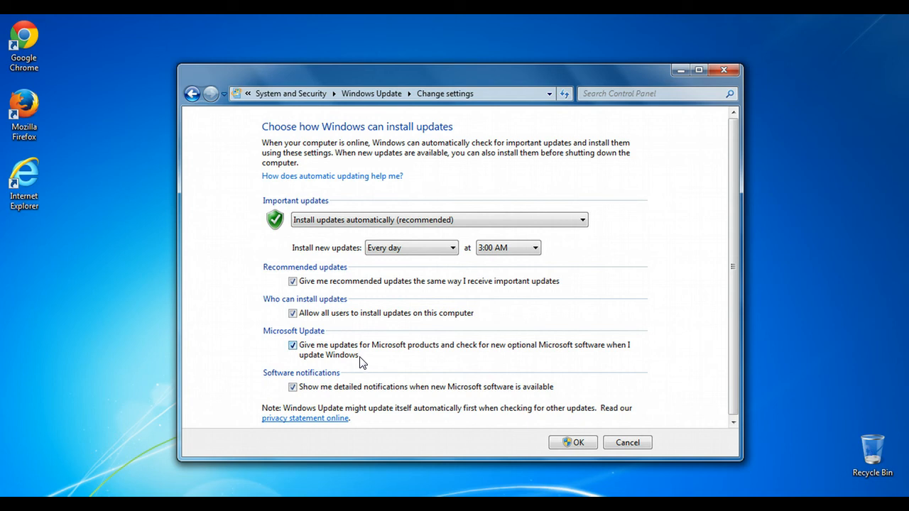
mouse_move(357, 359)
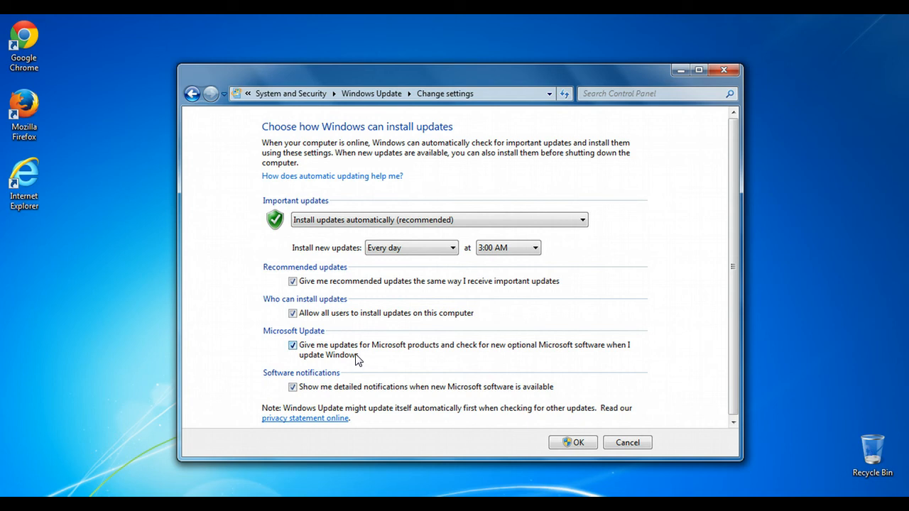
mouse_move(360, 376)
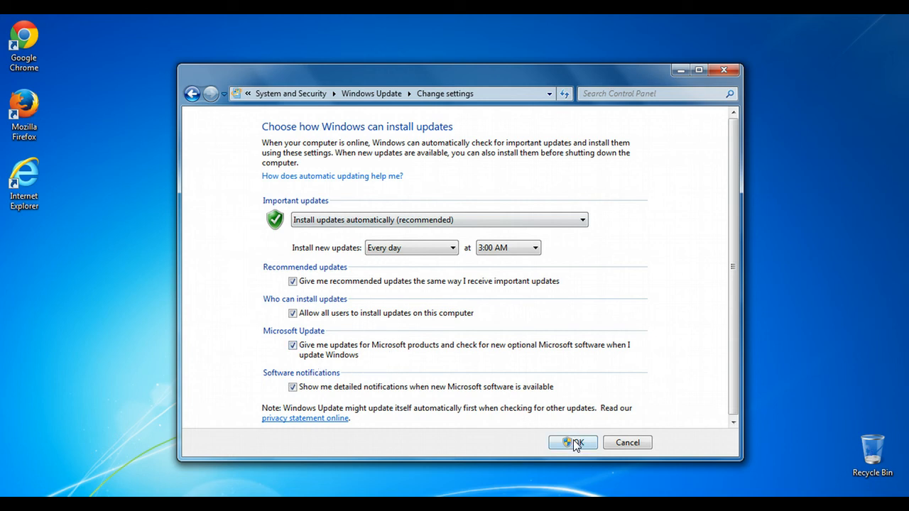
mouse_move(572, 426)
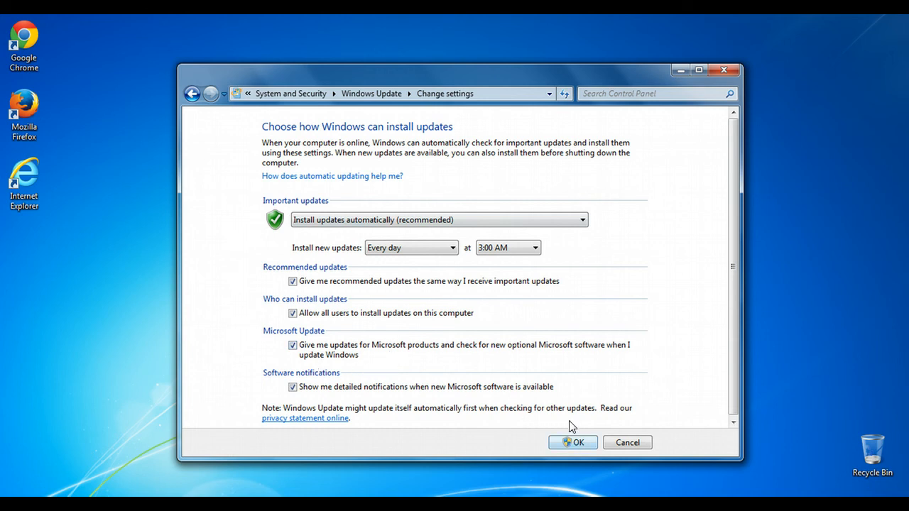
mouse_move(584, 398)
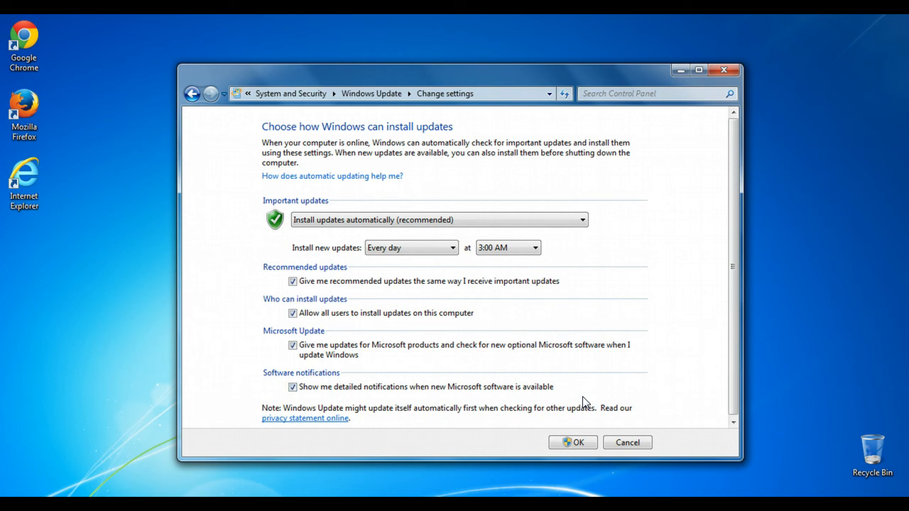
mouse_move(621, 391)
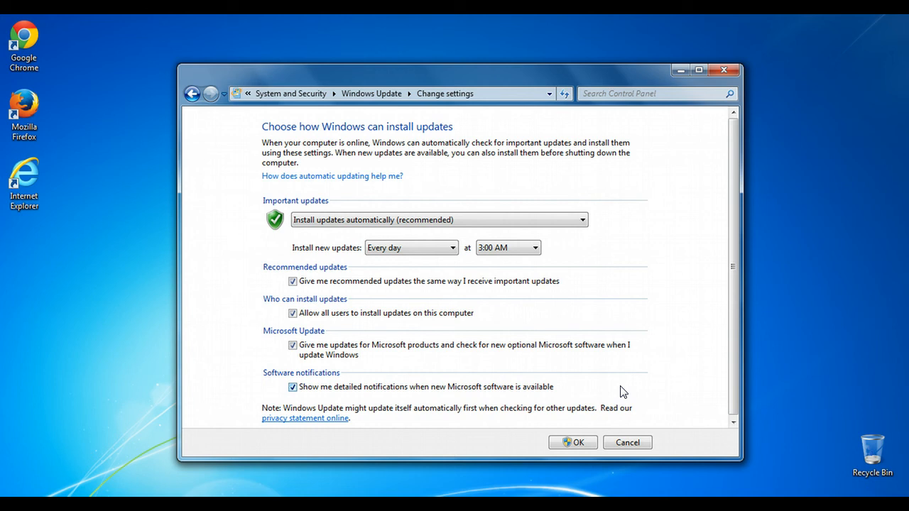
mouse_move(322, 235)
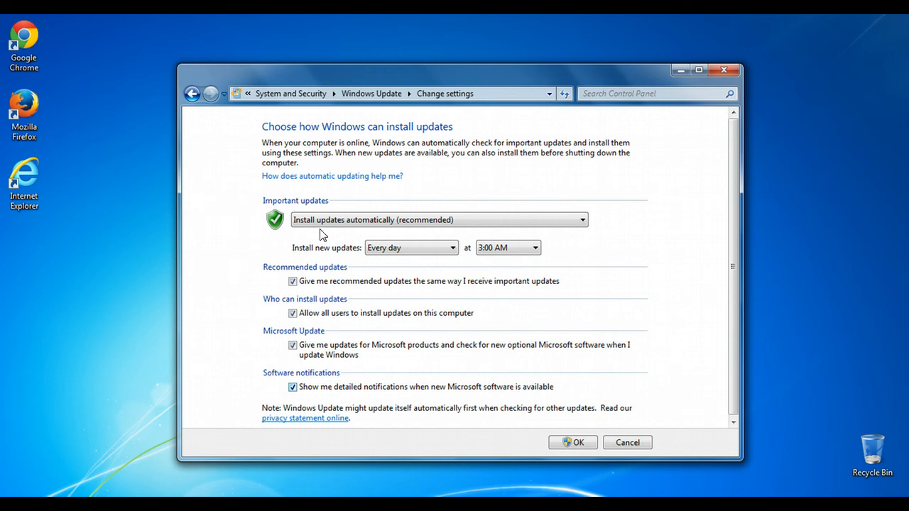
mouse_move(700, 80)
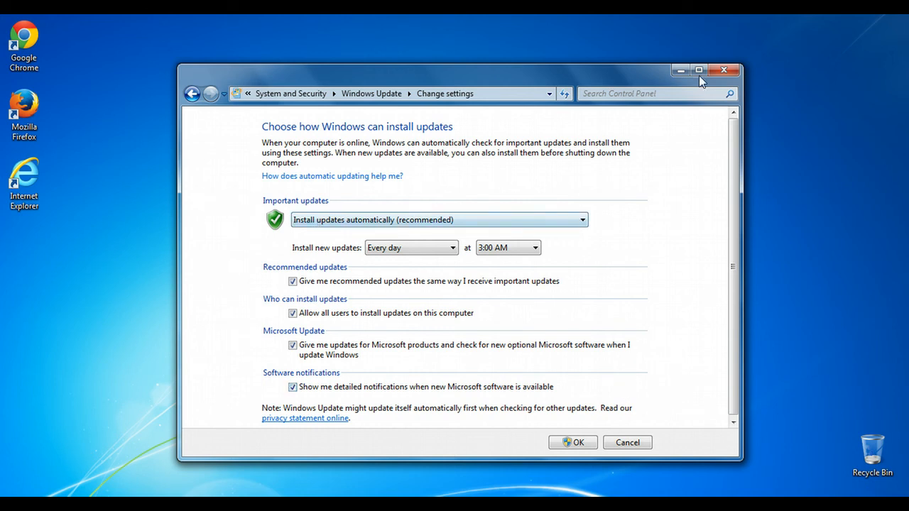
mouse_move(723, 70)
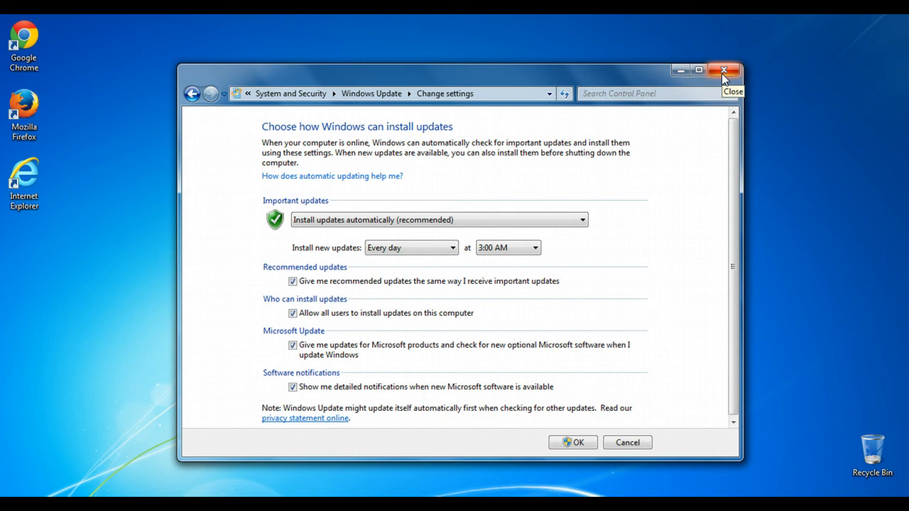